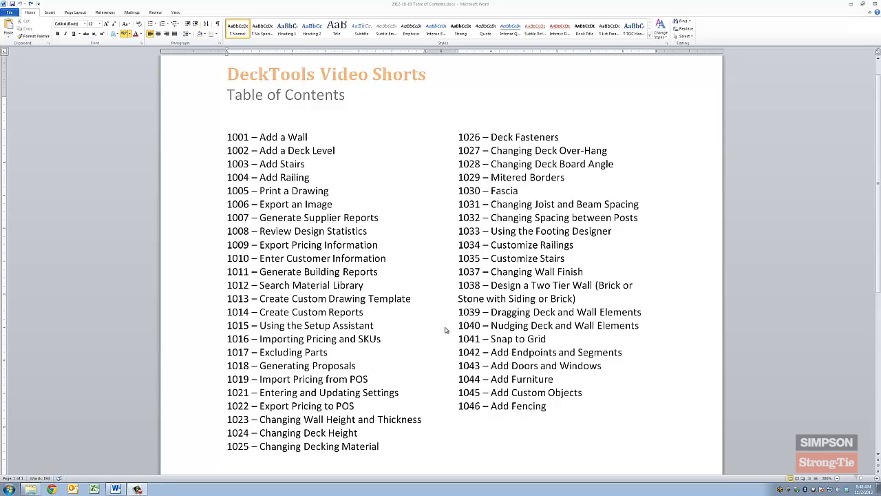
Step: Start printing the deck plan, bringing up the engineering disclaimer warning
{"action": "left_click", "coordinate": [379, 218]}
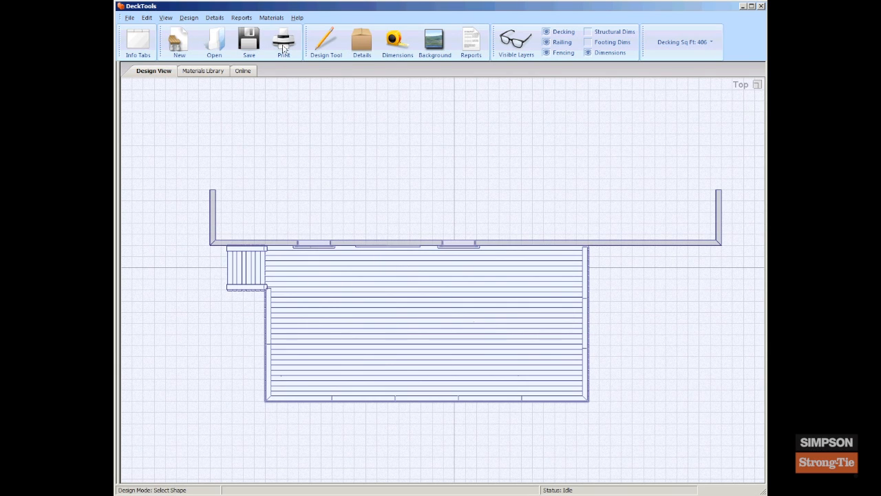
{"action": "left_click", "coordinate": [284, 39]}
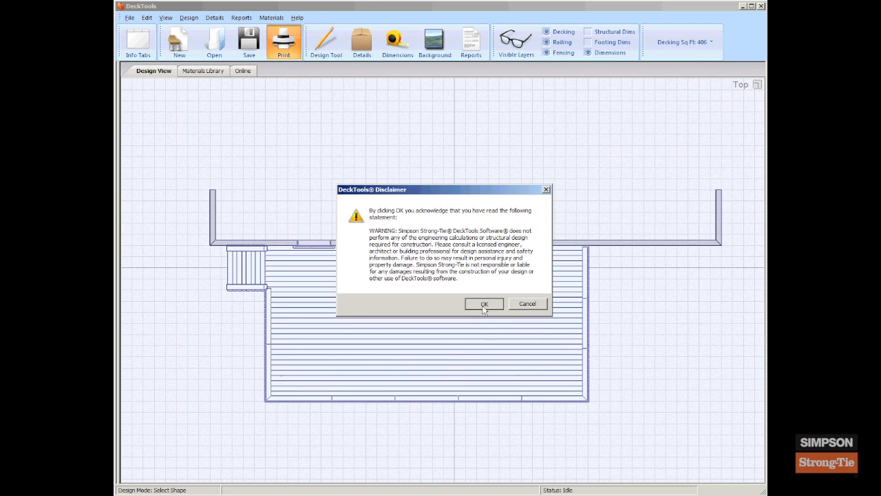
Step: Accept the disclaimer and print only the structural plan view with grid at 1/4" = 1' scale
{"action": "left_click", "coordinate": [483, 304]}
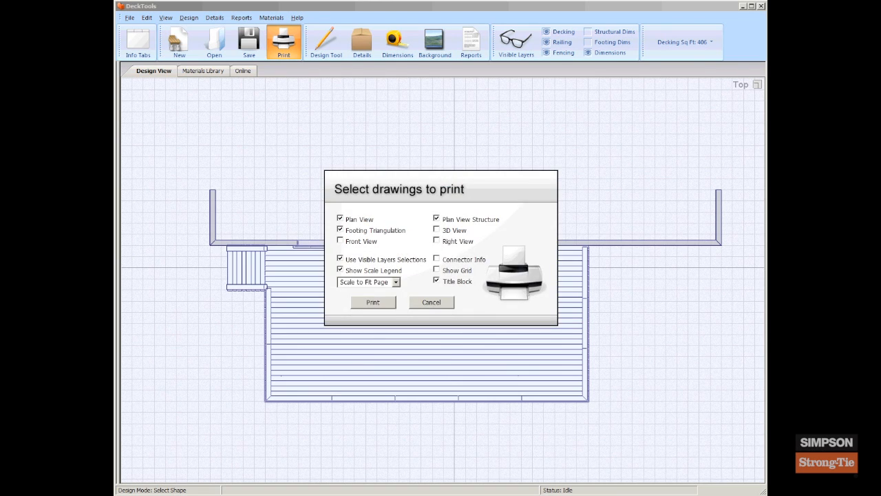
{"action": "mouse_move", "coordinate": [386, 336]}
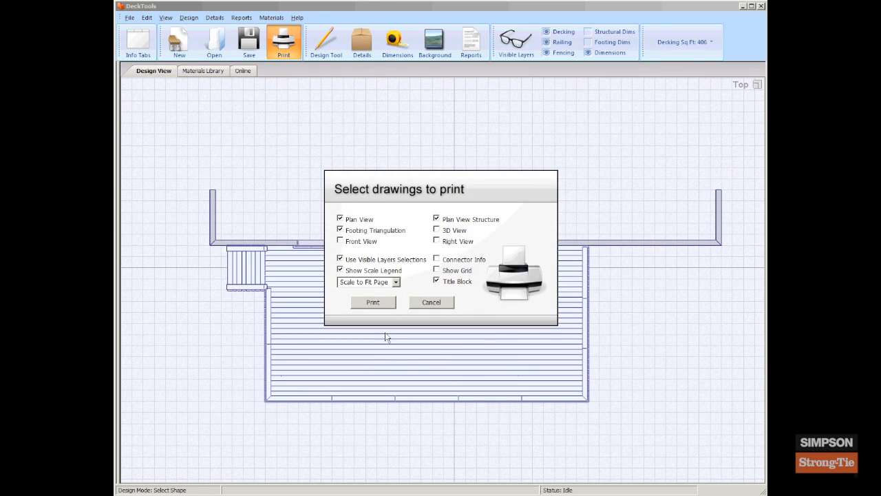
{"action": "mouse_move", "coordinate": [356, 296]}
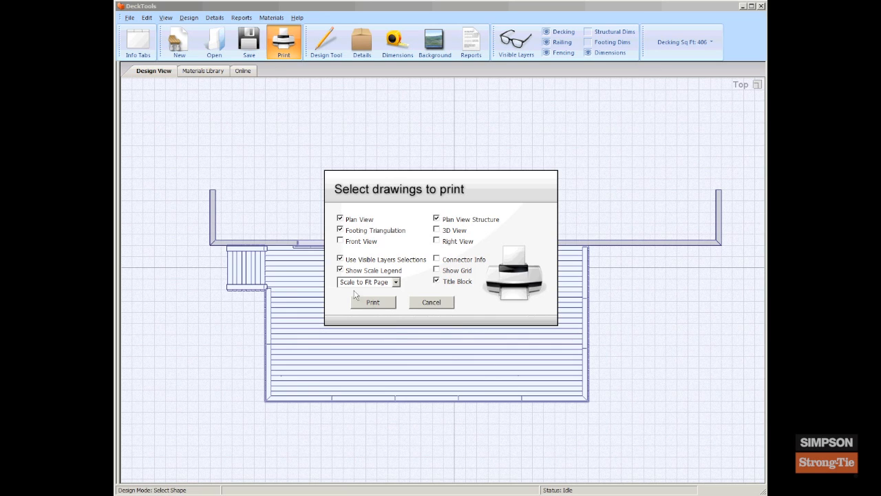
{"action": "left_click", "coordinate": [340, 217]}
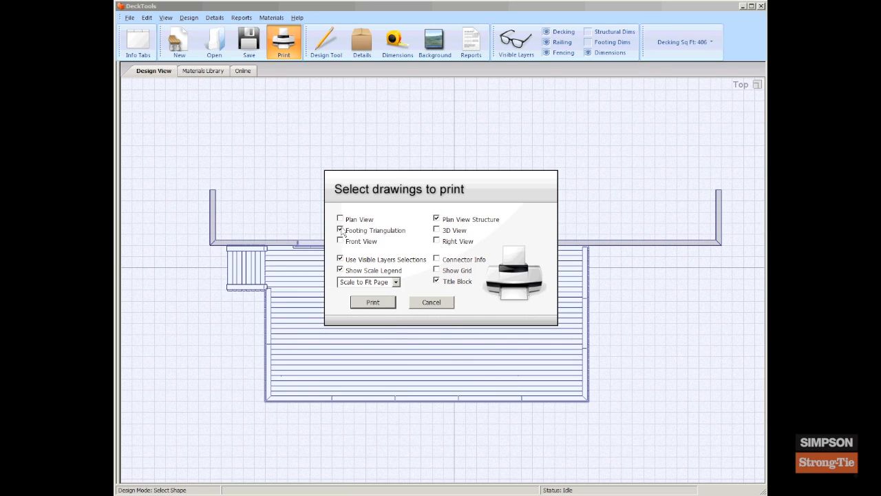
{"action": "left_click", "coordinate": [340, 241]}
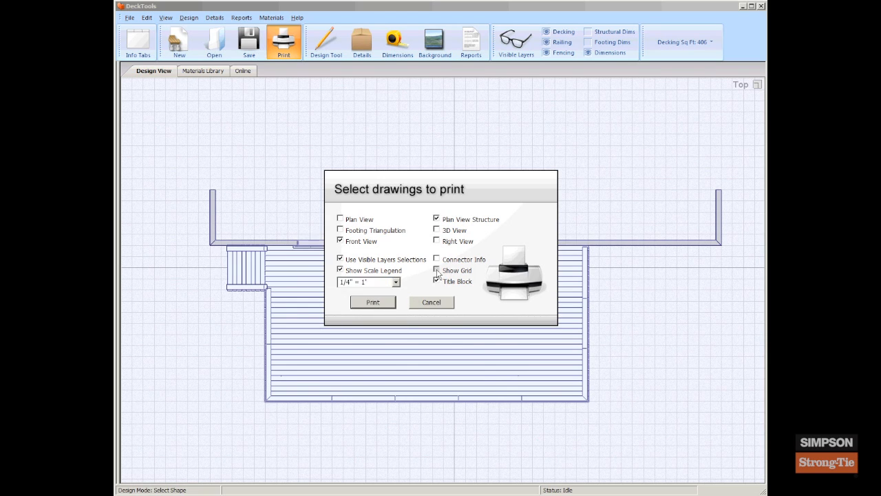
{"action": "left_click", "coordinate": [437, 270]}
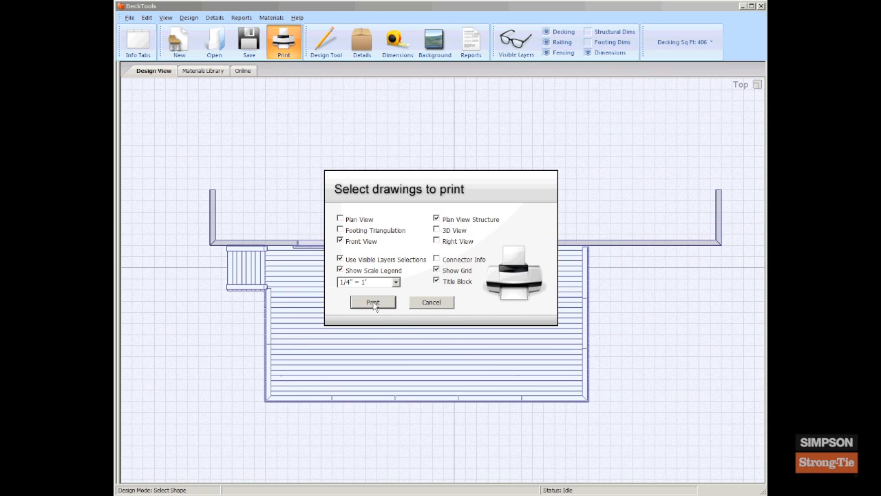
{"action": "left_click", "coordinate": [339, 241]}
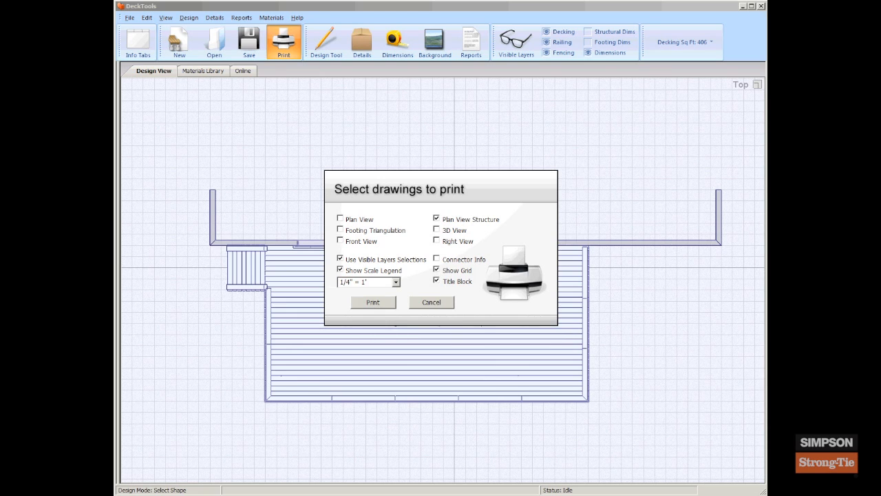
{"action": "left_click", "coordinate": [371, 302]}
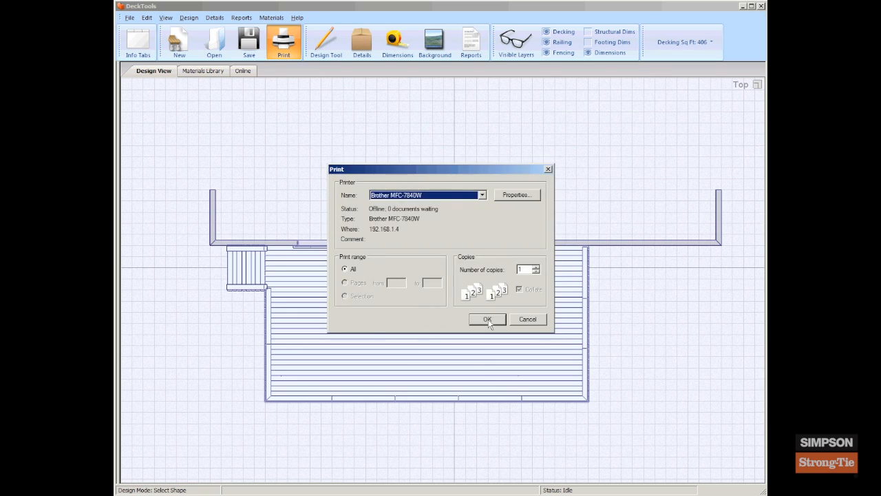